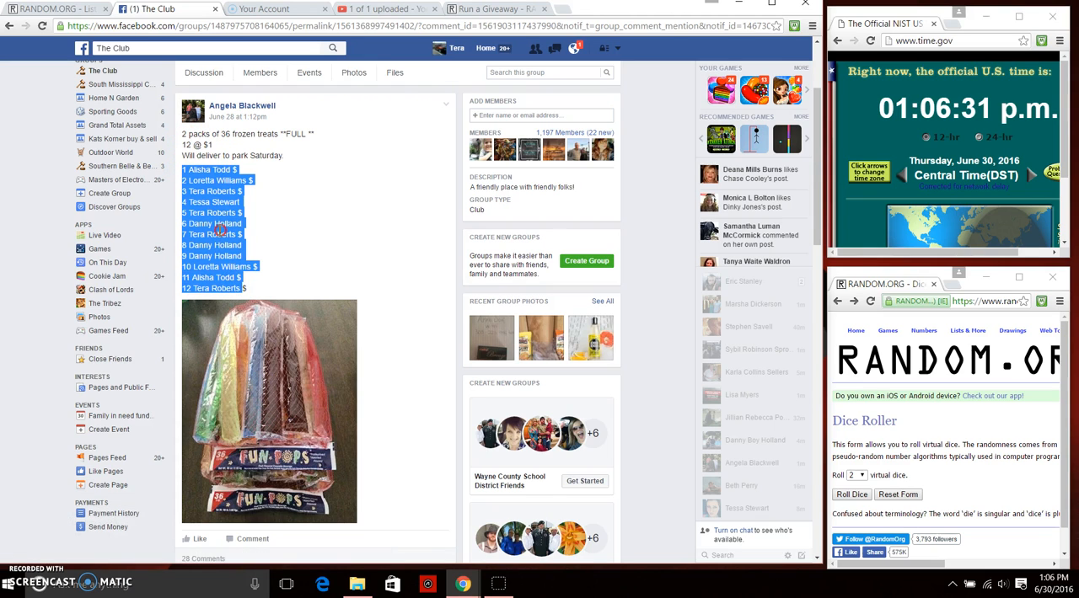
- Post a 'live' comment on the group's giveaway thread to announce the drawing
{"action": "scroll", "scroll_direction": "down", "scroll_amount": 3}
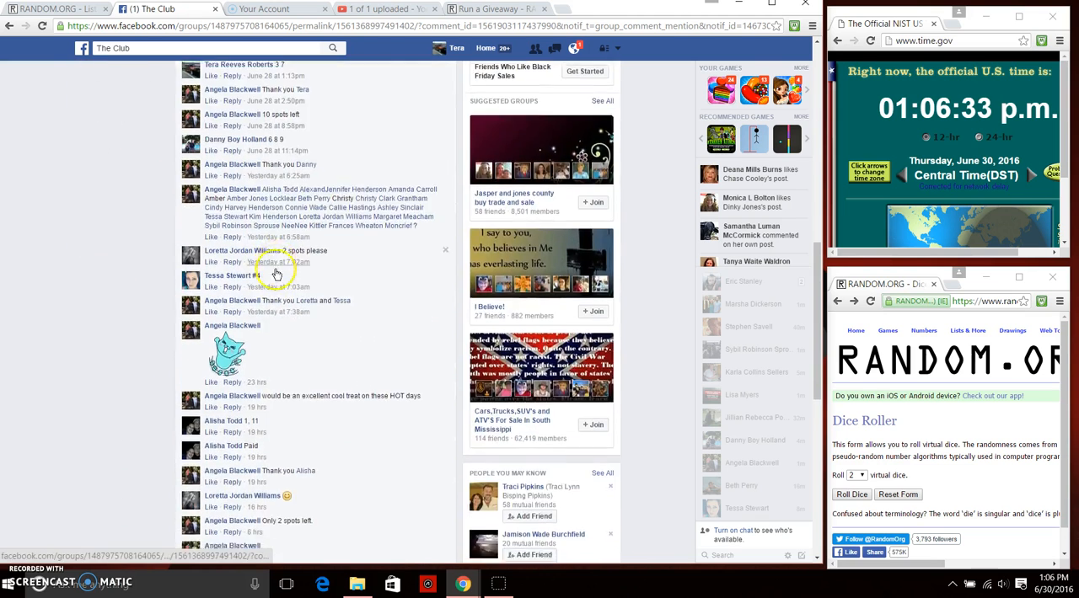
{"action": "scroll", "scroll_direction": "down", "scroll_amount": 3}
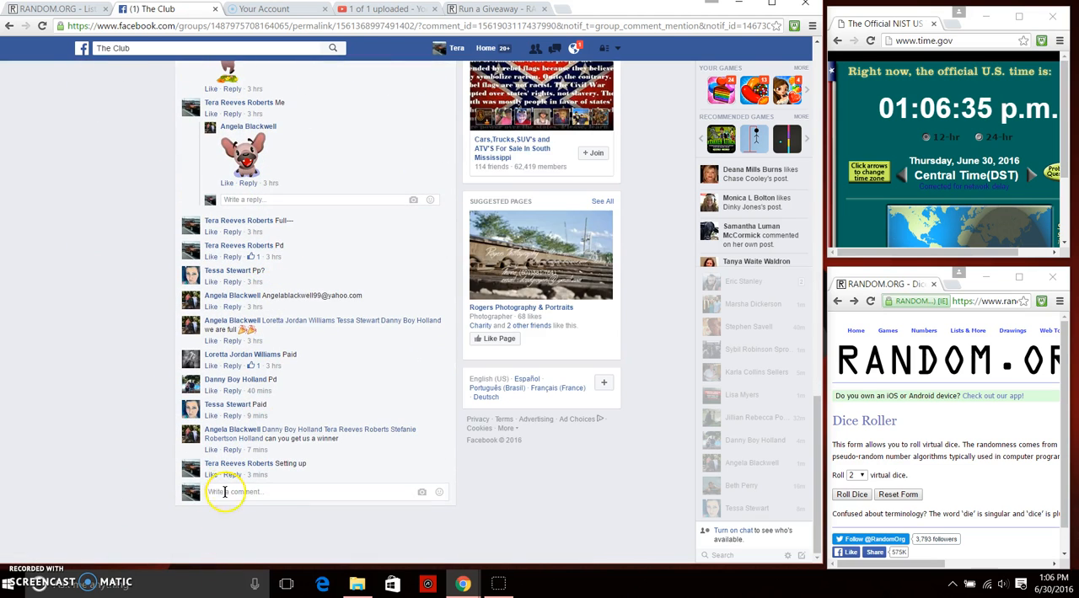
{"action": "type", "text": "live"}
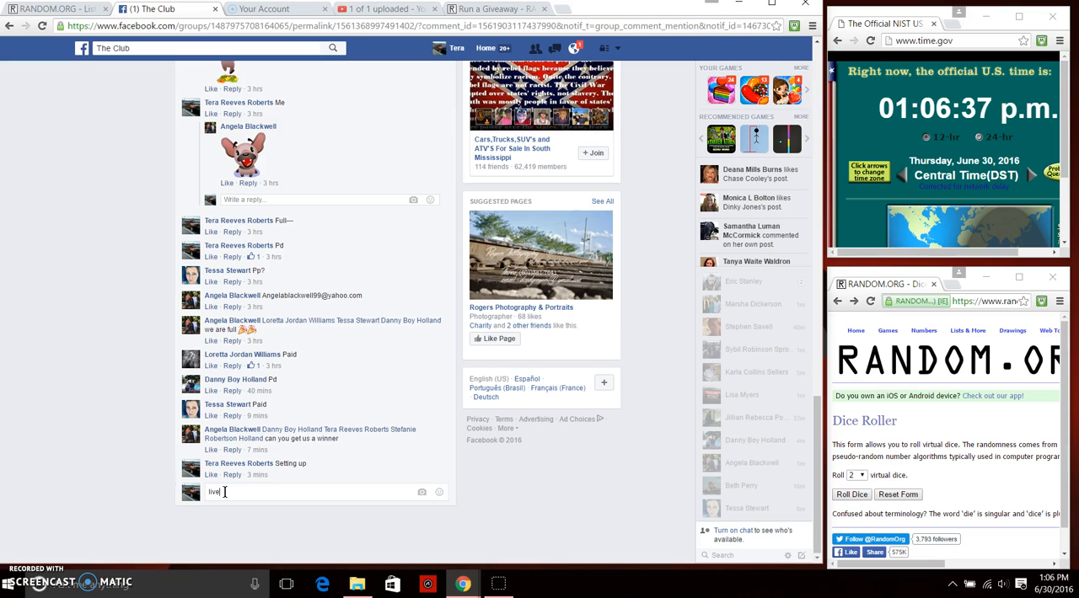
{"action": "key", "text": "enter"}
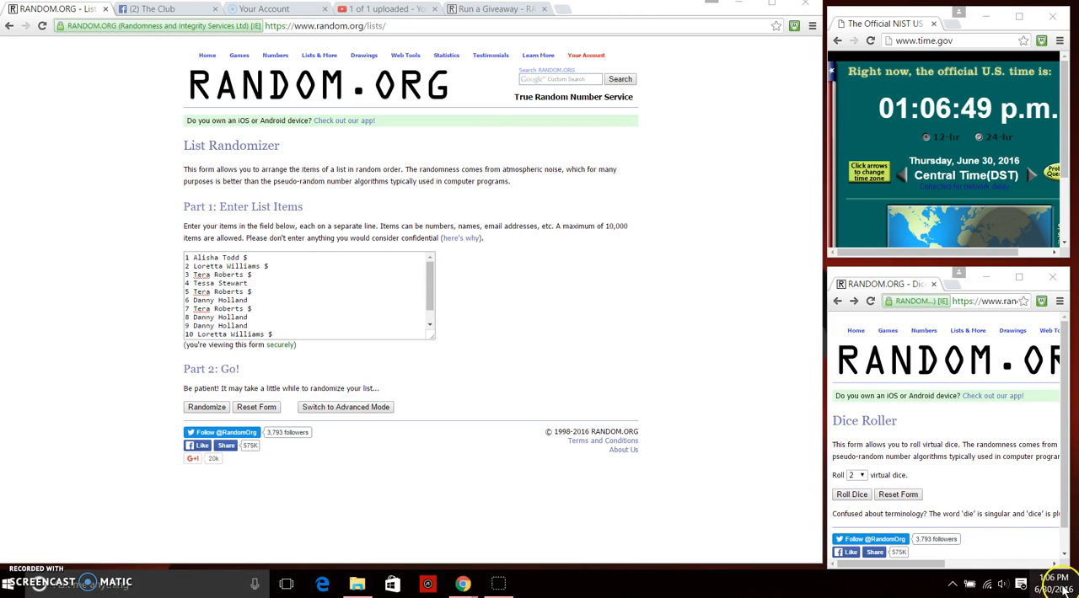
{"action": "left_click", "coordinate": [851, 495]}
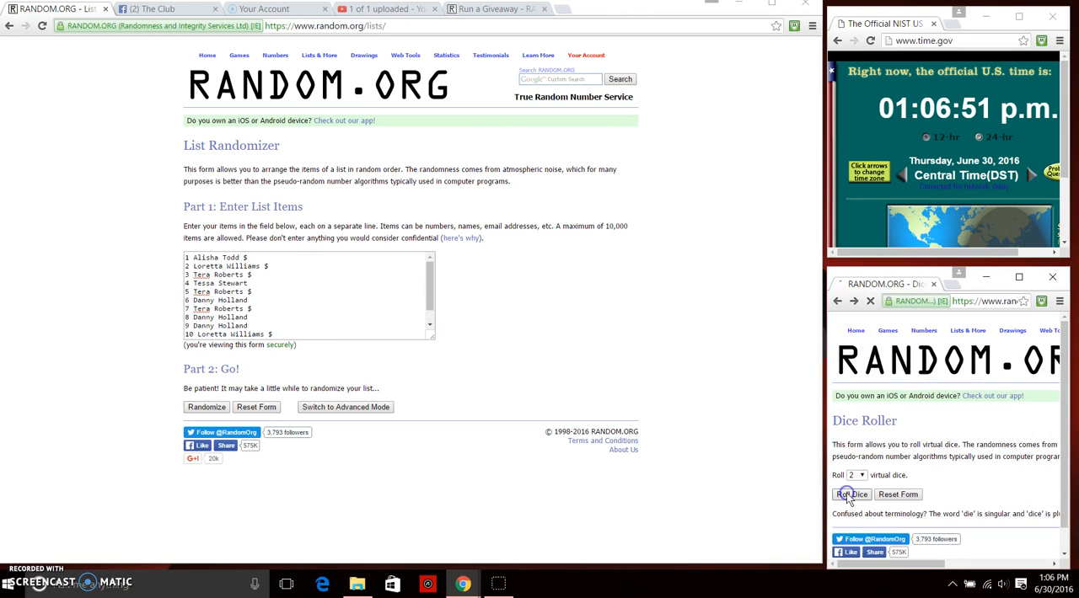
{"action": "left_click", "coordinate": [851, 495]}
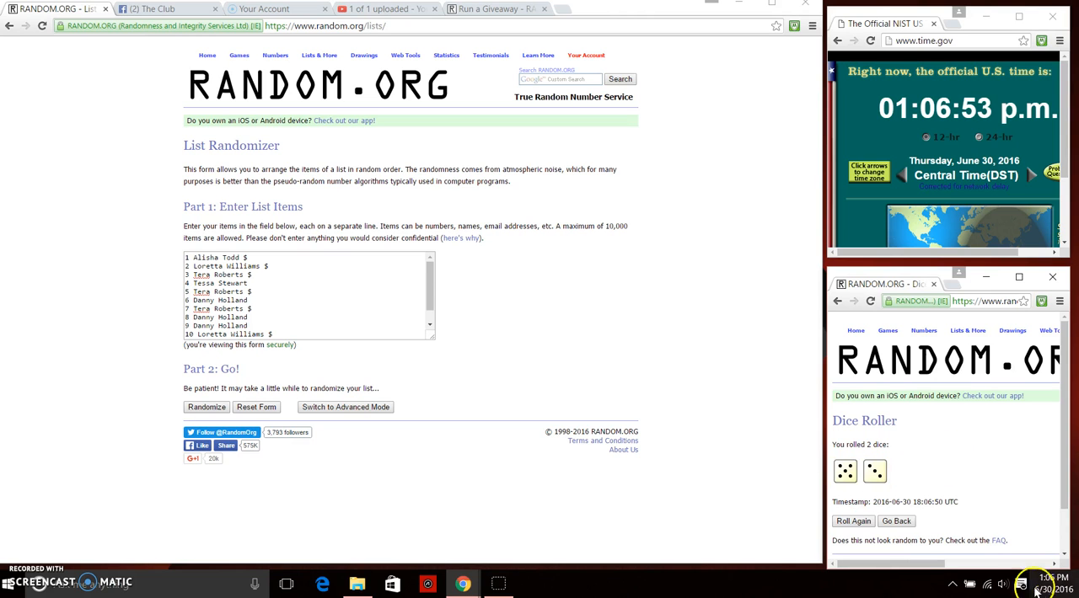
{"action": "left_click", "coordinate": [1044, 583]}
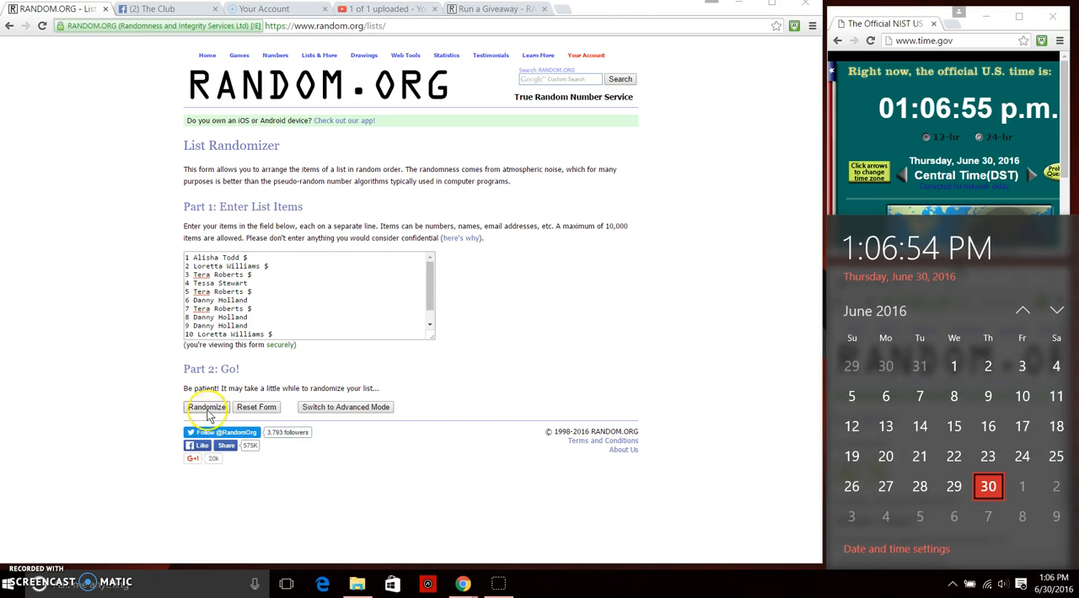
{"action": "left_click", "coordinate": [206, 408]}
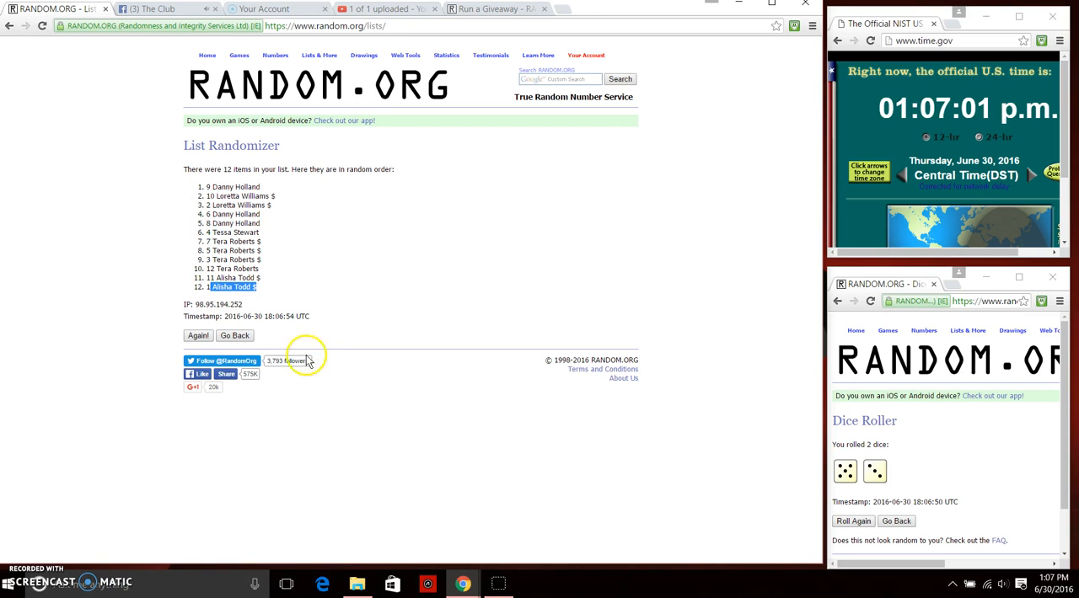
- Reshuffle the entry list until it has been randomized 8 times in total
{"action": "left_click", "coordinate": [199, 335]}
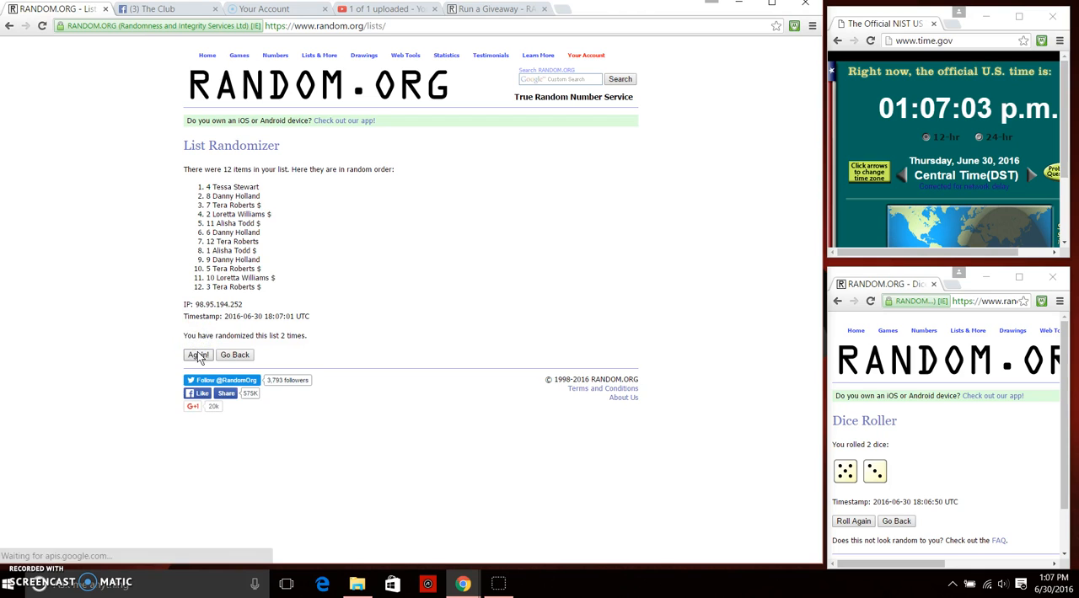
{"action": "left_click", "coordinate": [199, 354]}
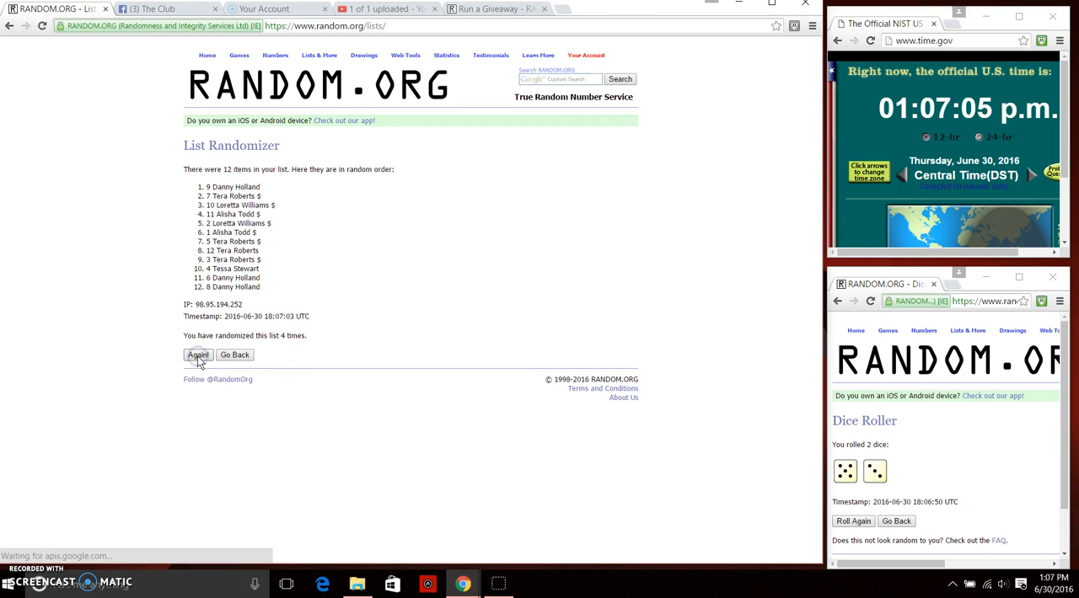
{"action": "left_click", "coordinate": [199, 354]}
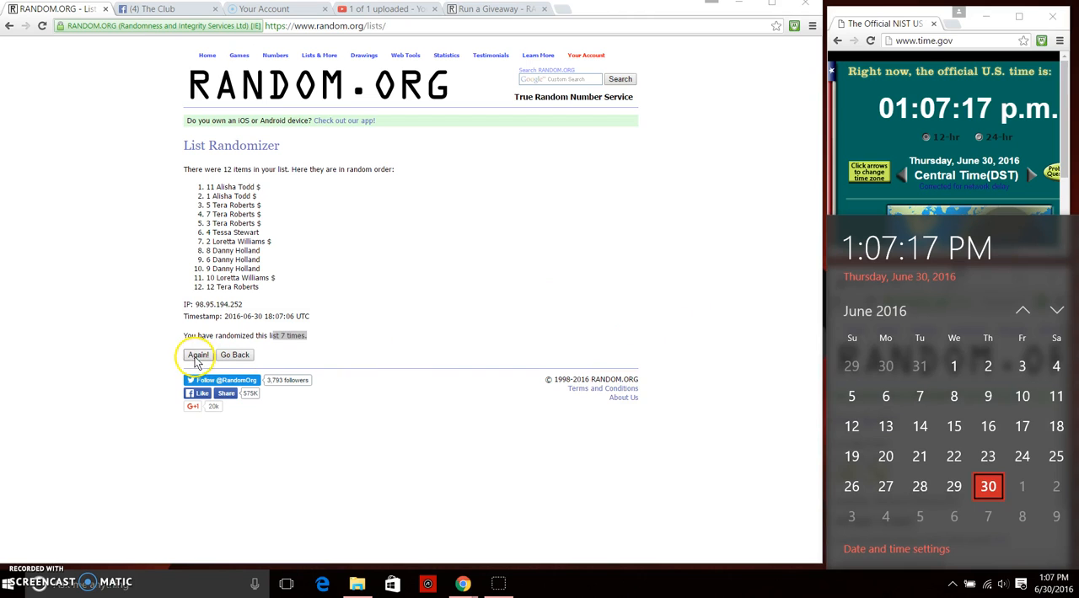
{"action": "left_click", "coordinate": [197, 354]}
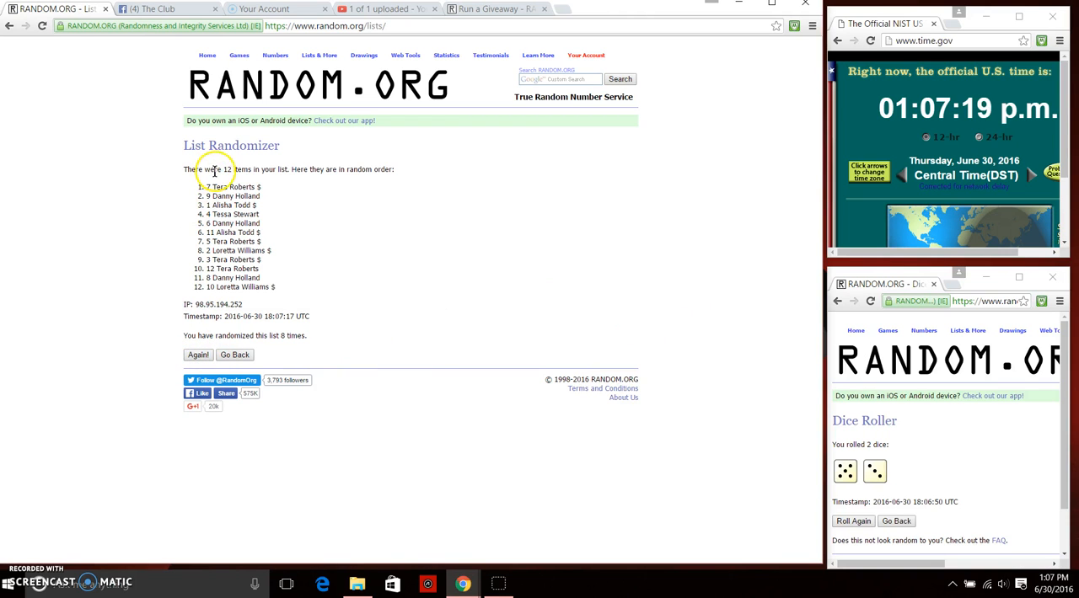
{"action": "double_click", "coordinate": [232, 186]}
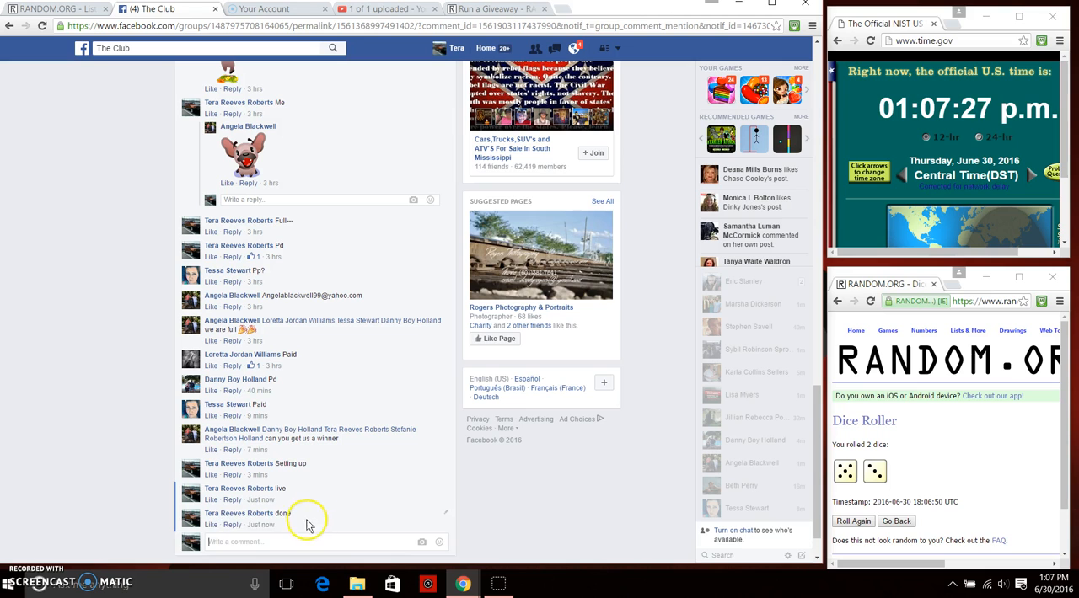
{"action": "mouse_move", "coordinate": [896, 583]}
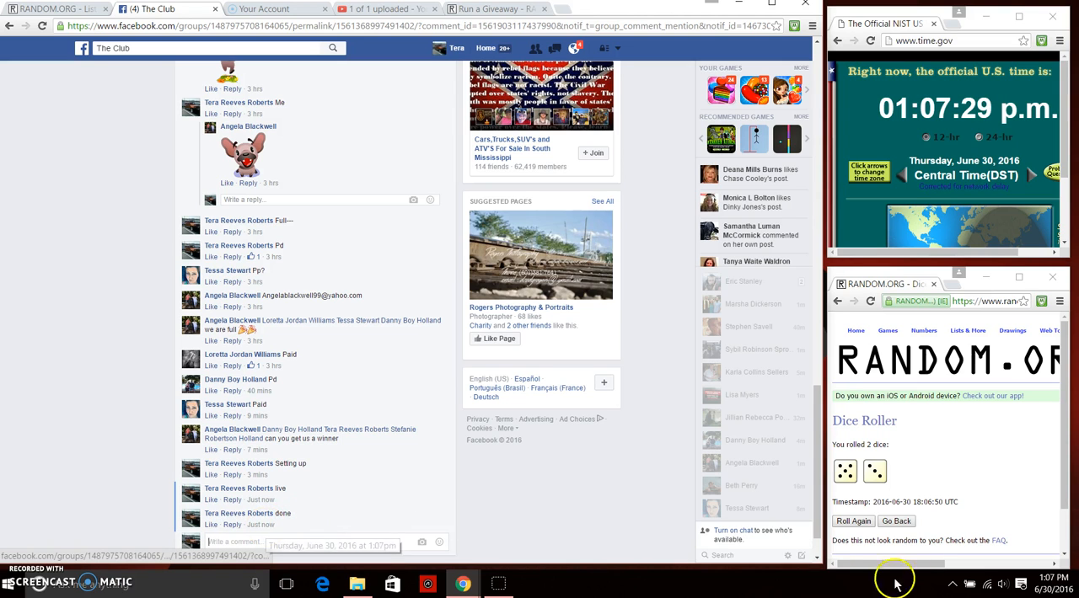